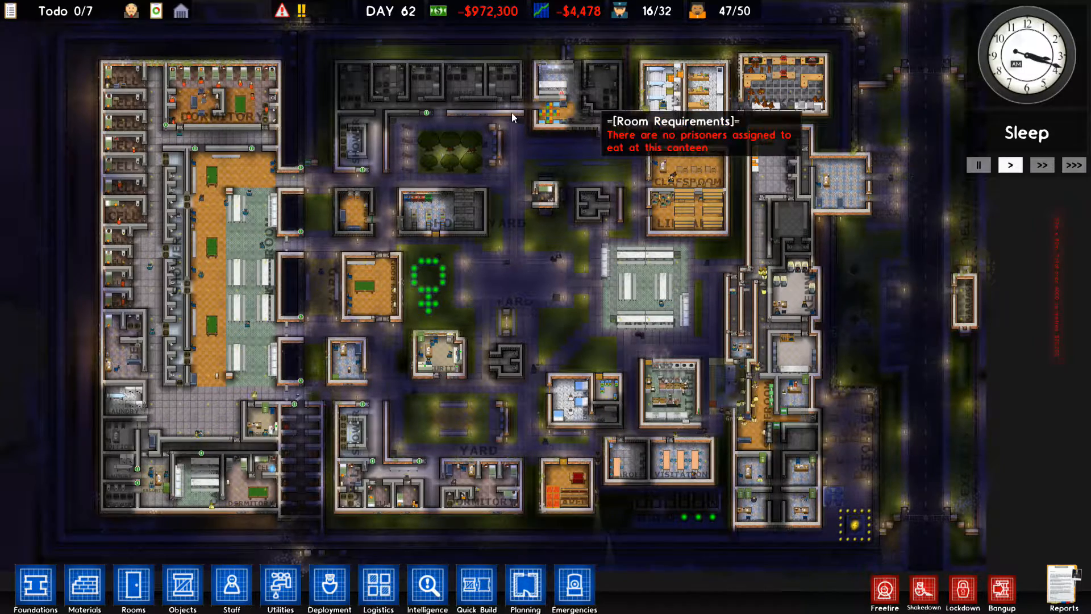
pyautogui.moveTo(182, 592)
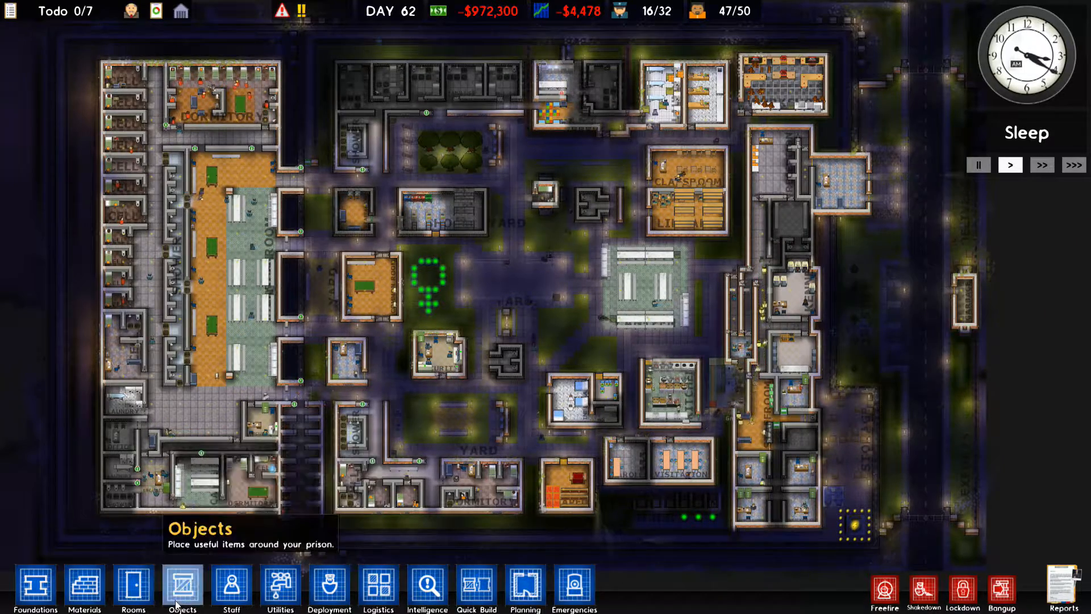
# Browse Objects and Utilities, confirming no radiator, water boiler or hot water pipe is offered
pyautogui.click(182, 592)
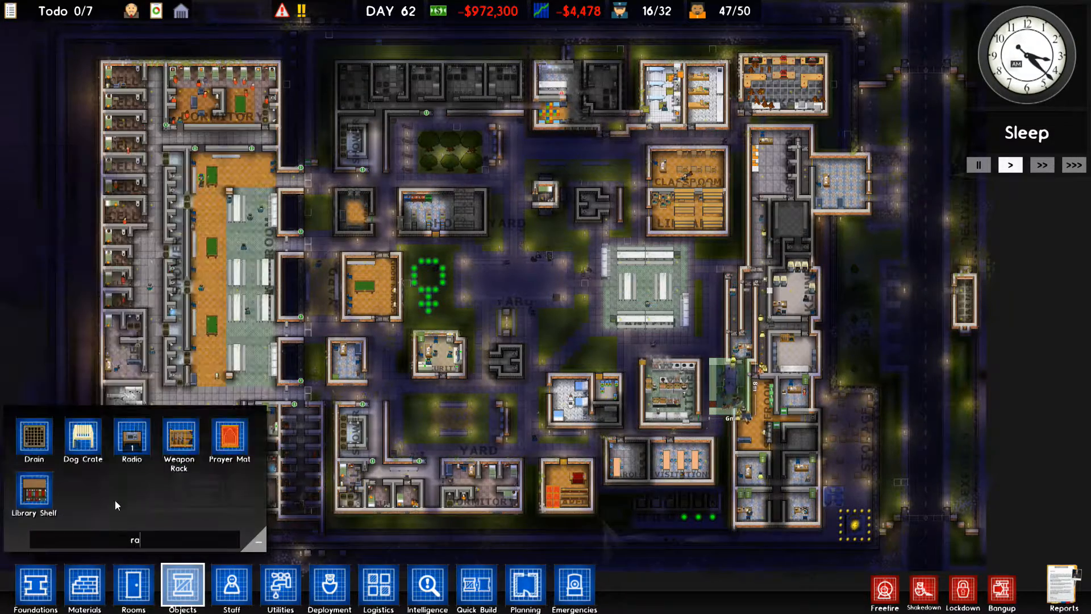
pyautogui.moveTo(178, 444)
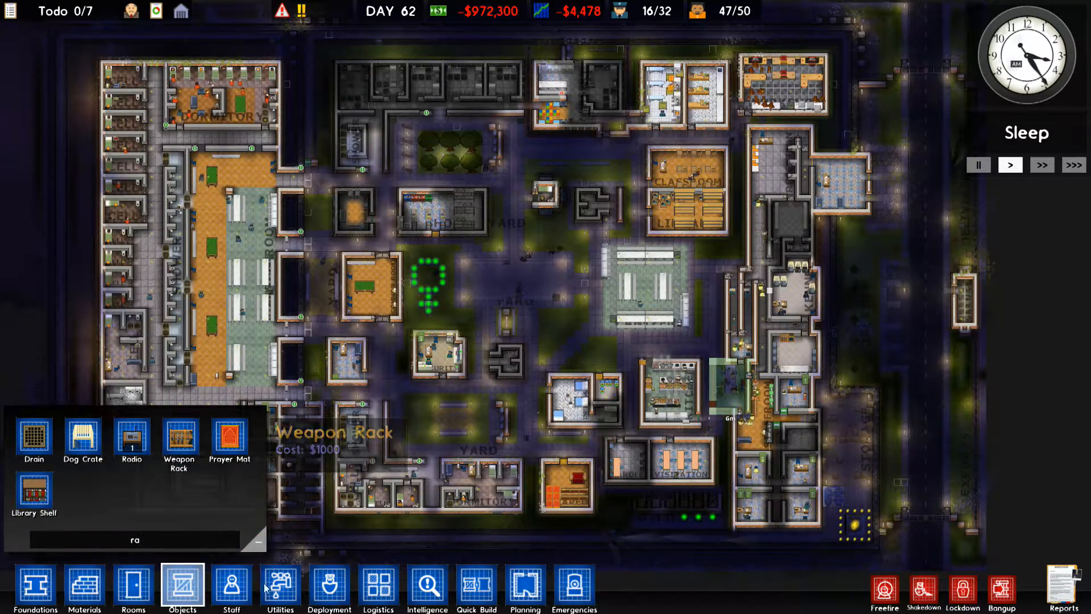
pyautogui.click(283, 587)
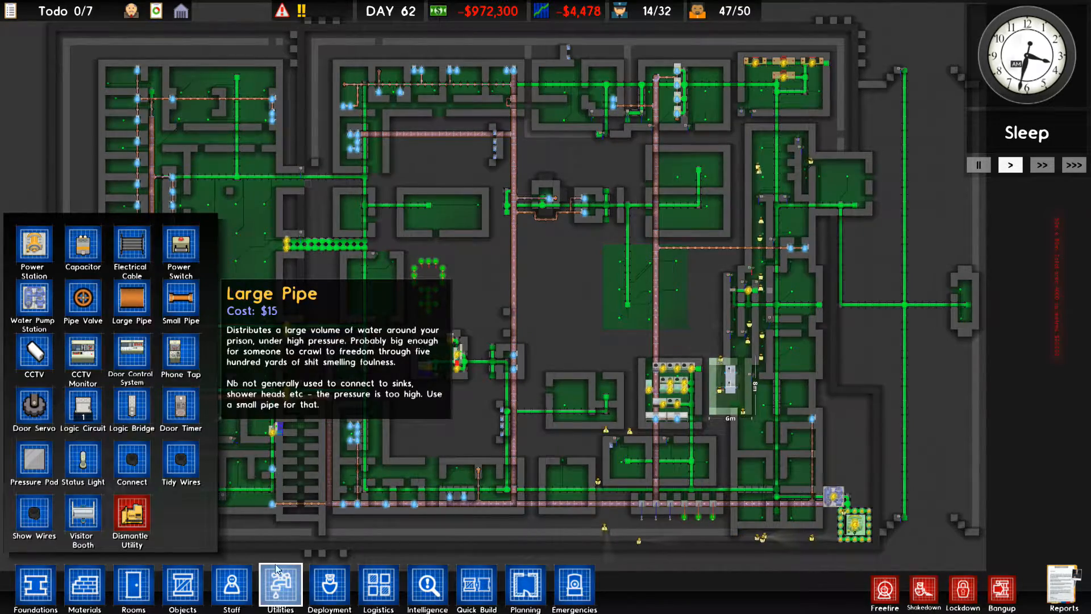
pyautogui.click(283, 593)
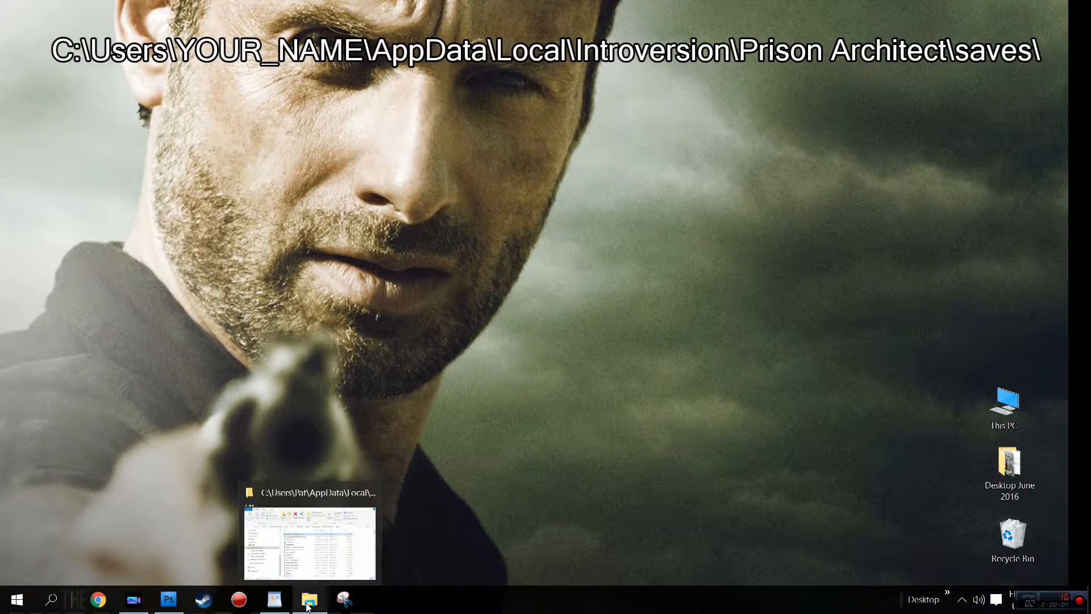
# Browse File Explorer to AppData\Local\Introversion\Prison Architect under the user folder
pyautogui.click(310, 599)
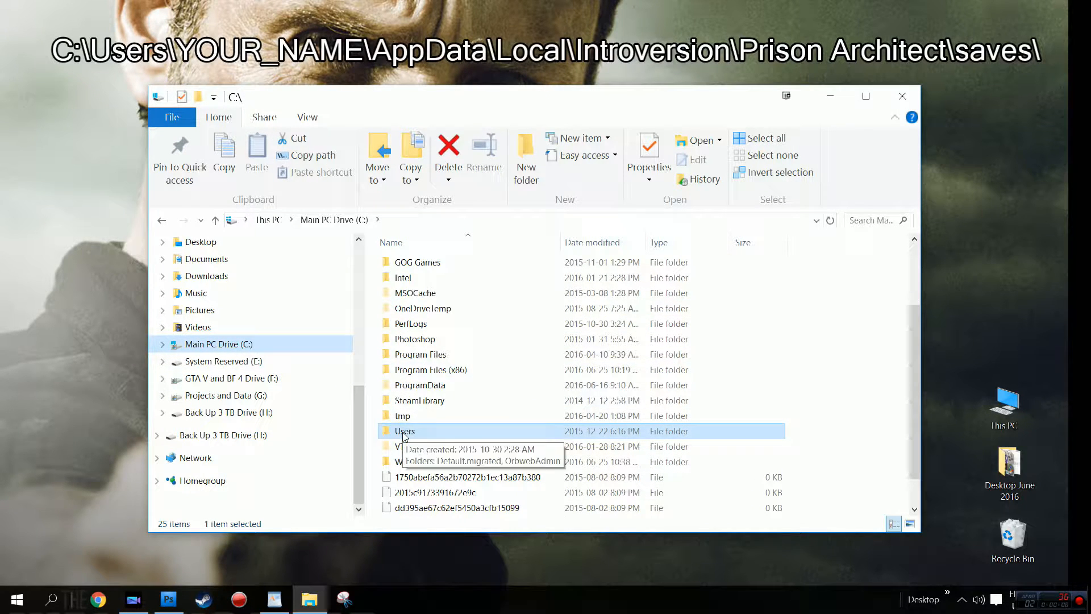
pyautogui.doubleClick(405, 431)
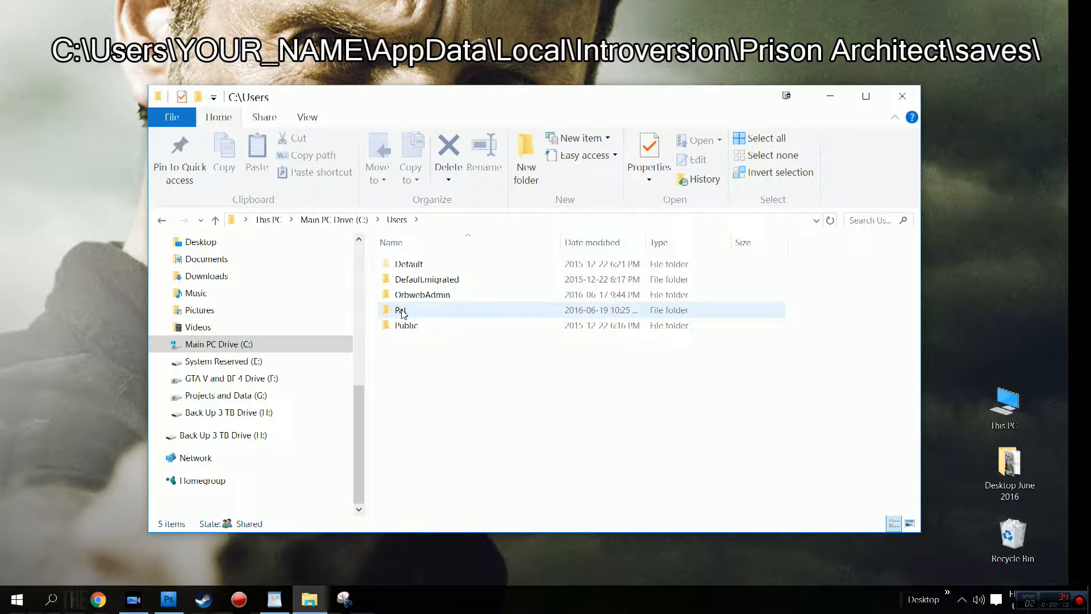
pyautogui.click(400, 309)
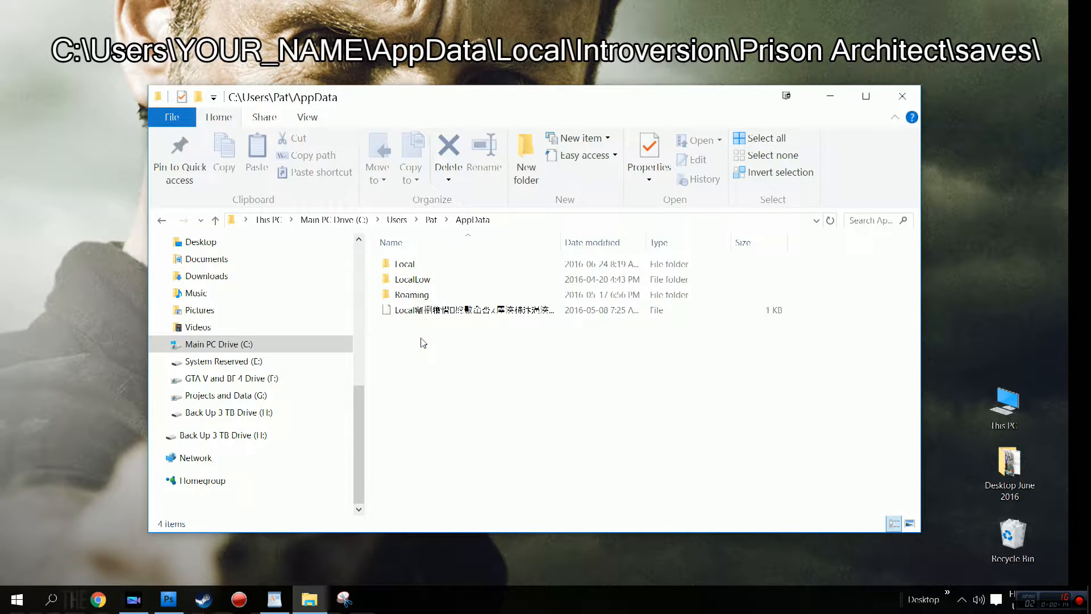
pyautogui.doubleClick(404, 264)
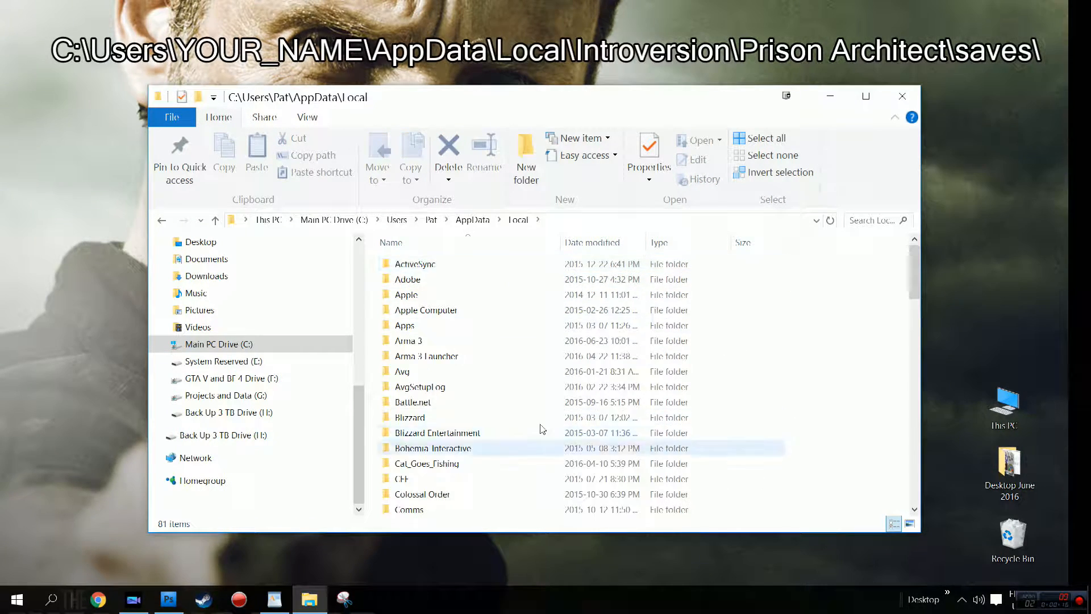
pyautogui.scroll(-3)
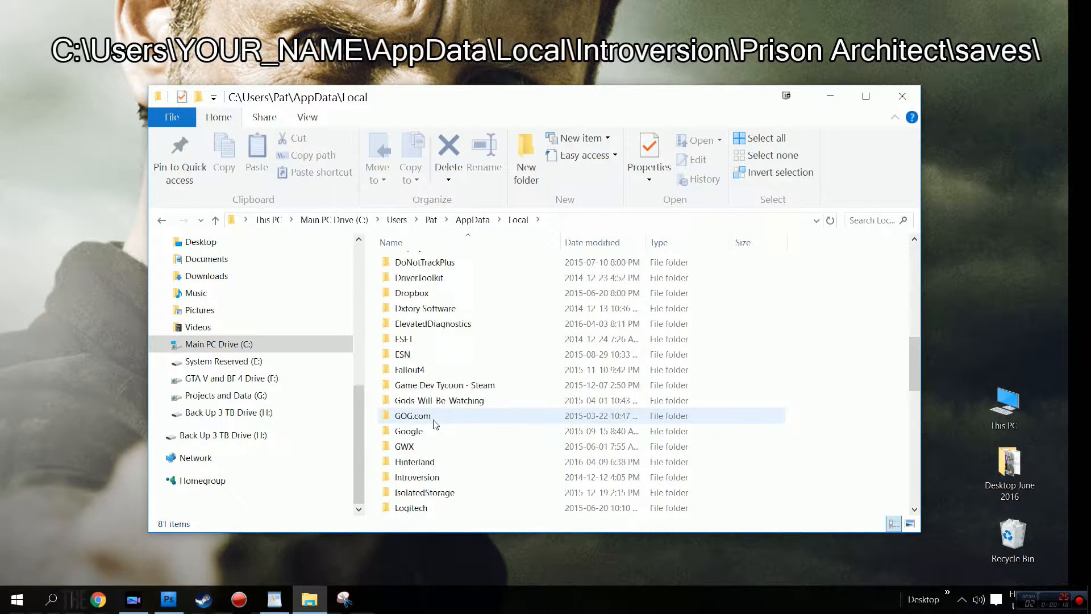
pyautogui.doubleClick(416, 477)
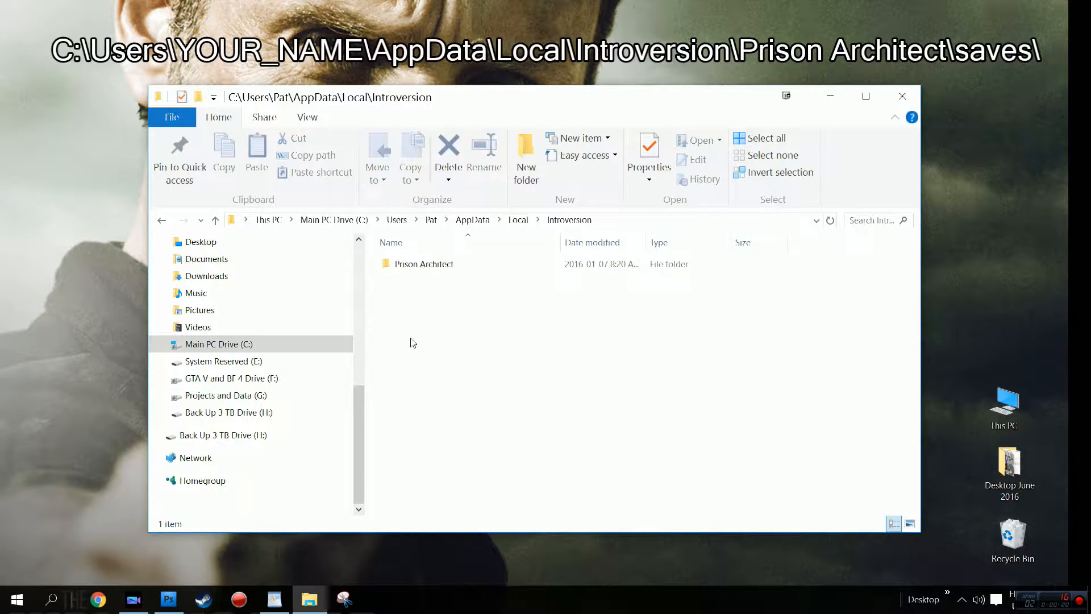
pyautogui.doubleClick(423, 264)
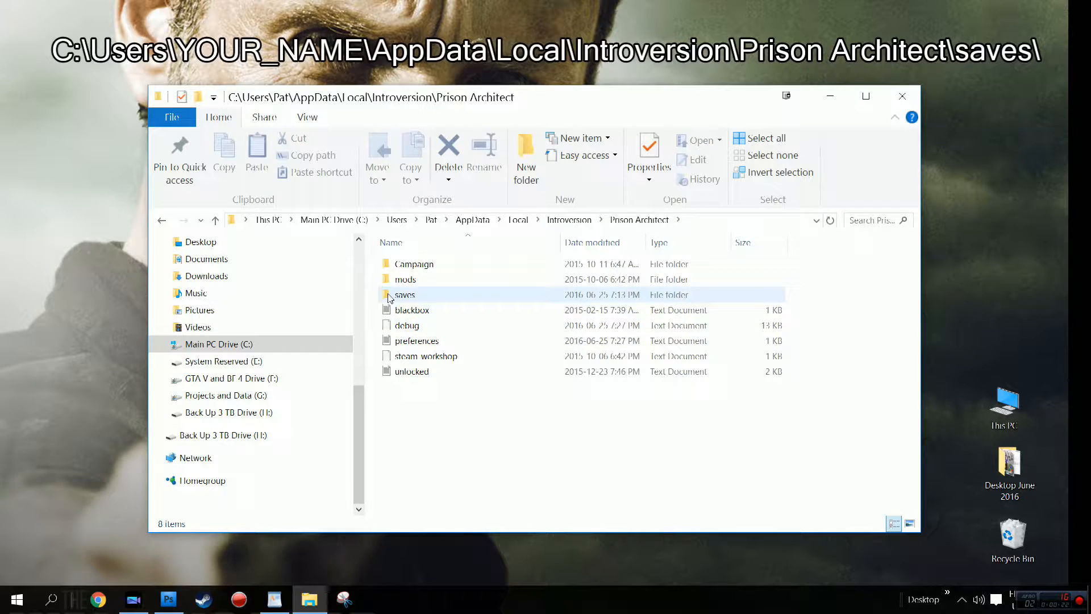
# Enter the saves folder and open the newest 'OrangeisNewBlack after ep 10' save in WordPad
pyautogui.doubleClick(405, 294)
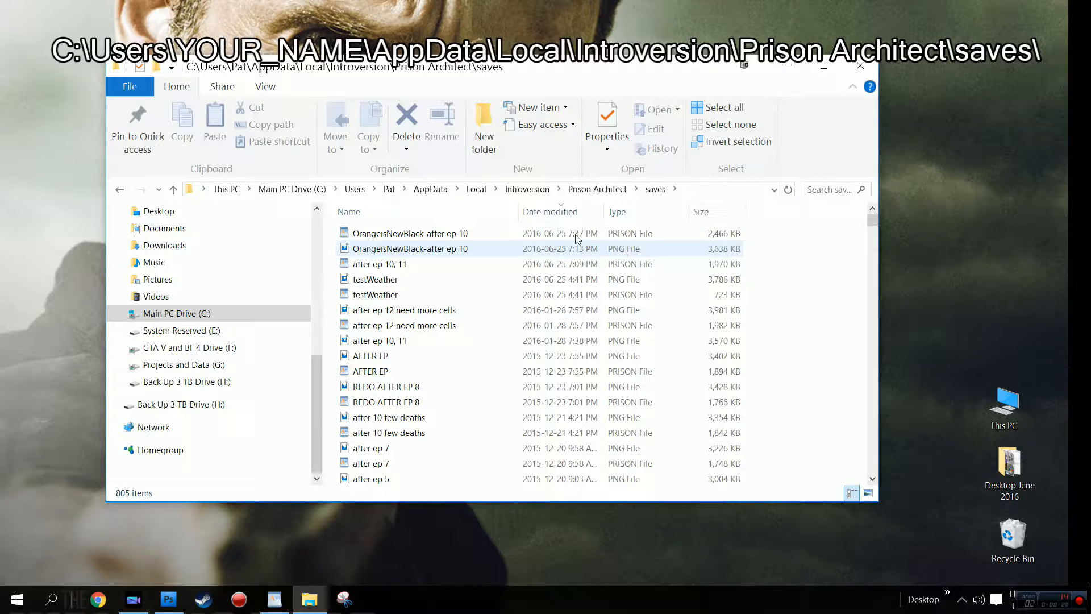
pyautogui.rightClick(384, 233)
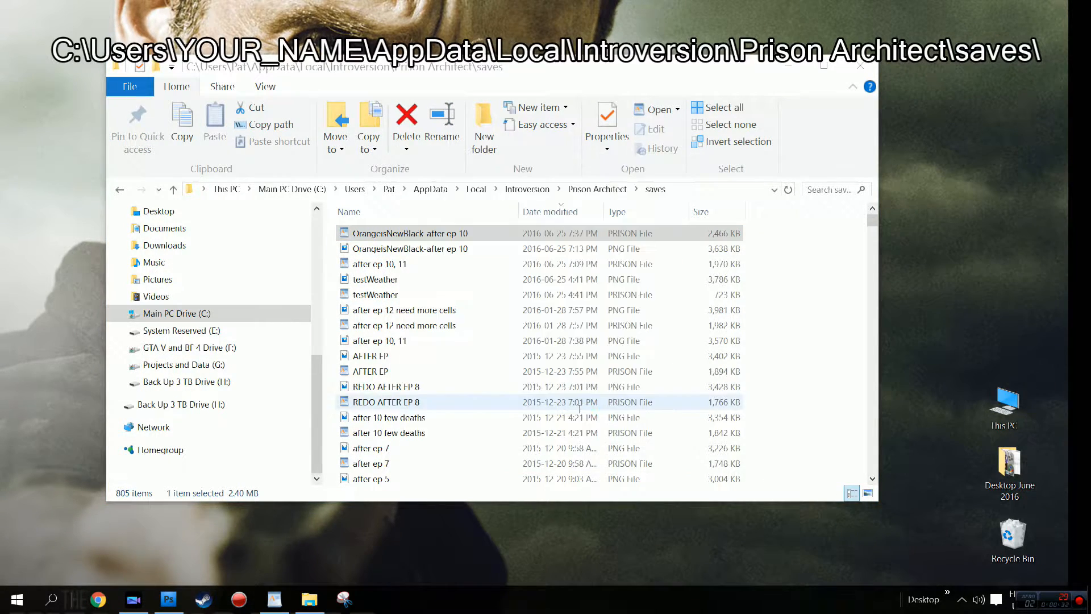
pyautogui.doubleClick(405, 233)
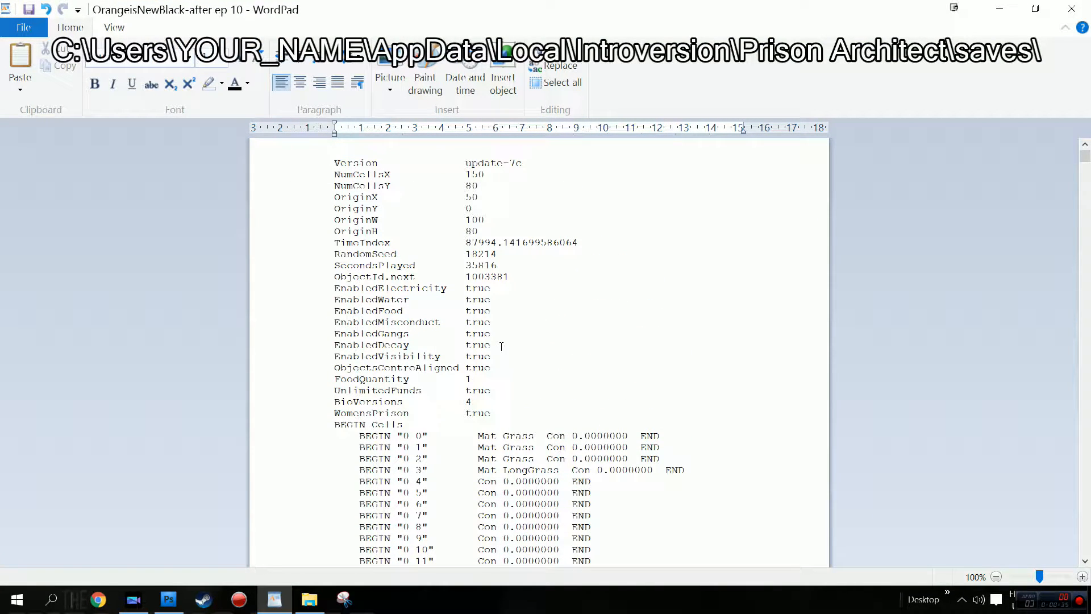
# Insert an 'EnabledWeather true' line below EnabledDecay and save the prison file
pyautogui.tripleClick(385, 345)
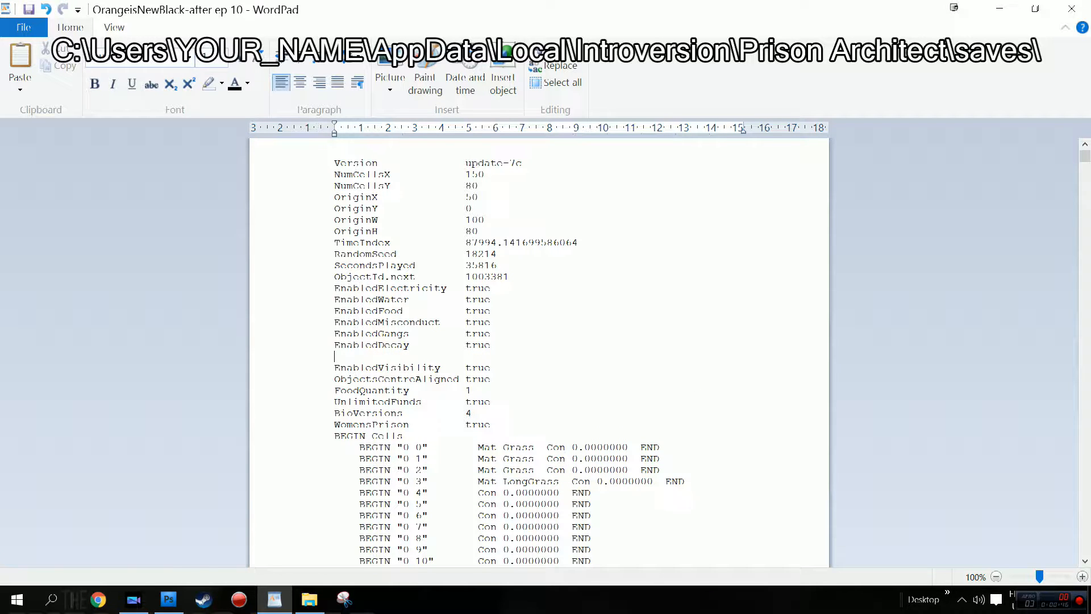
pyautogui.write('Enabled')
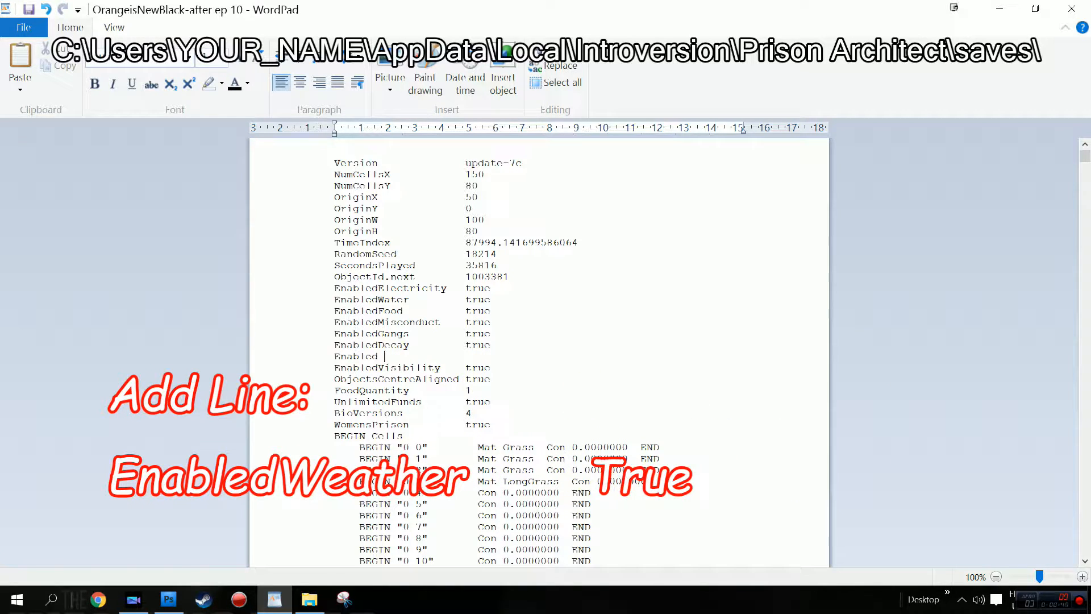
pyautogui.write('Weather')
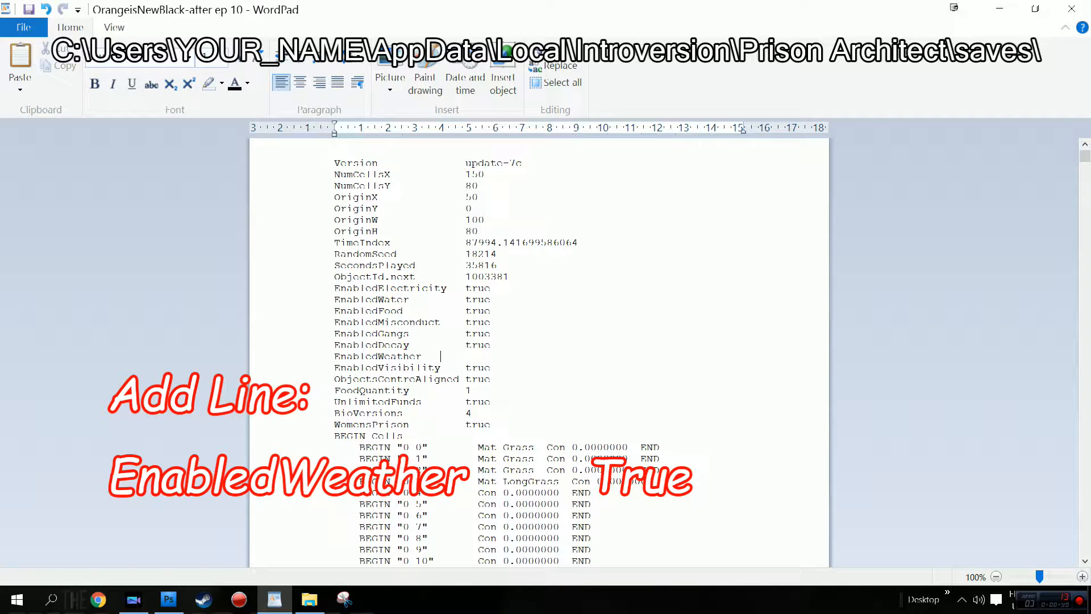
pyautogui.write('true')
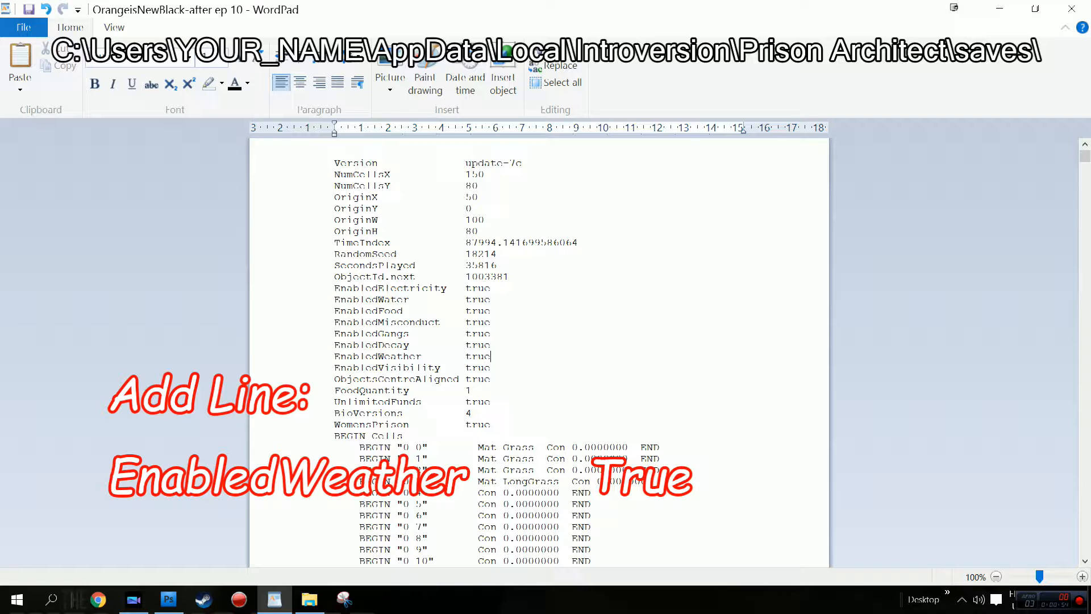
pyautogui.click(27, 11)
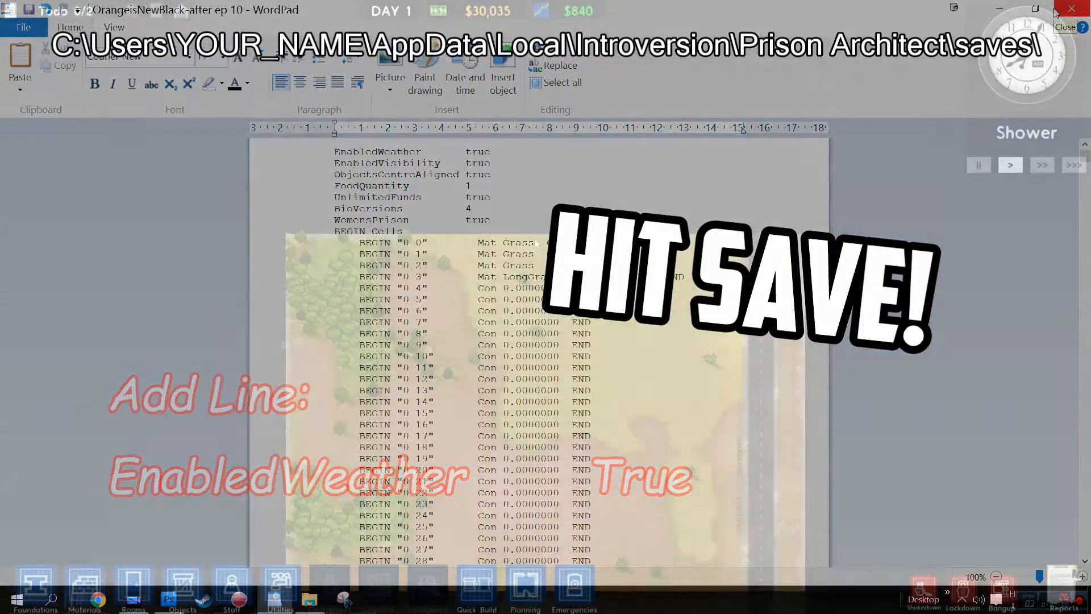
# Load 'OrangeisNewBlack-after ep 10.prison' through the main menu's Load Prison list
pyautogui.click(1074, 8)
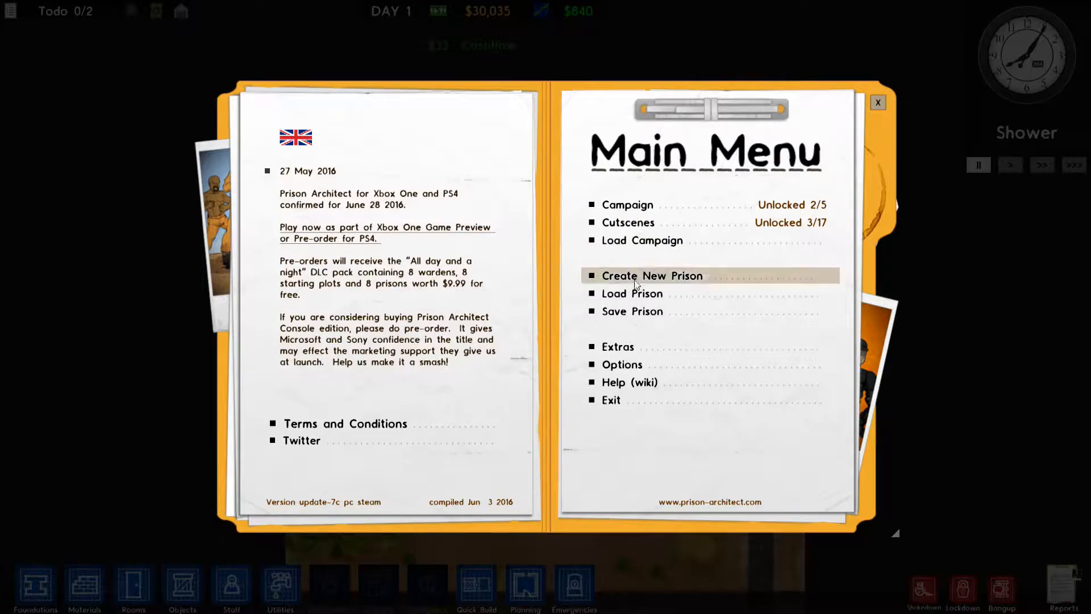
pyautogui.click(632, 293)
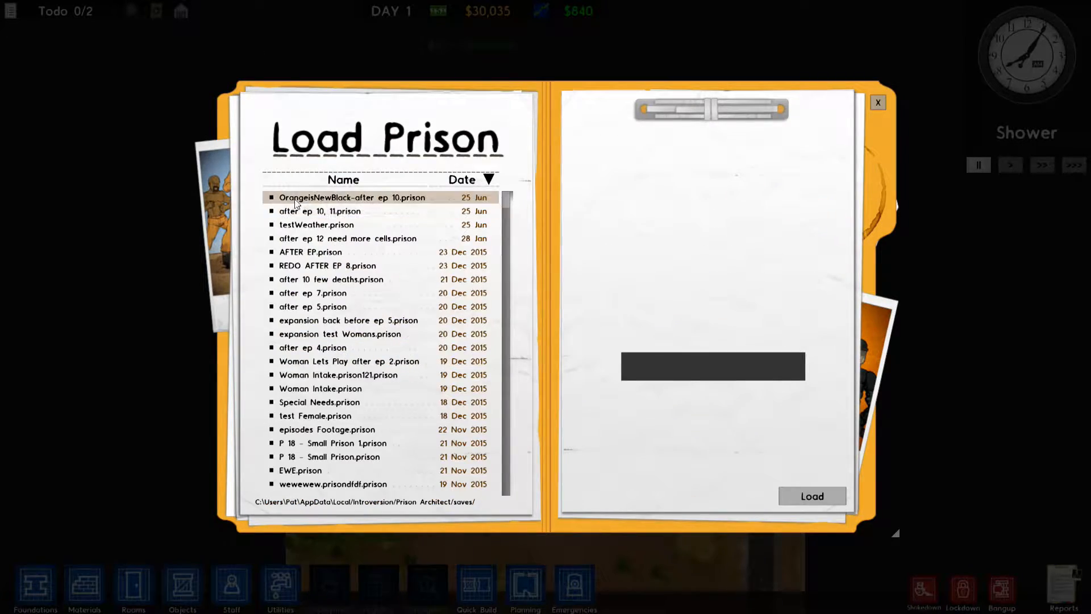
pyautogui.click(351, 198)
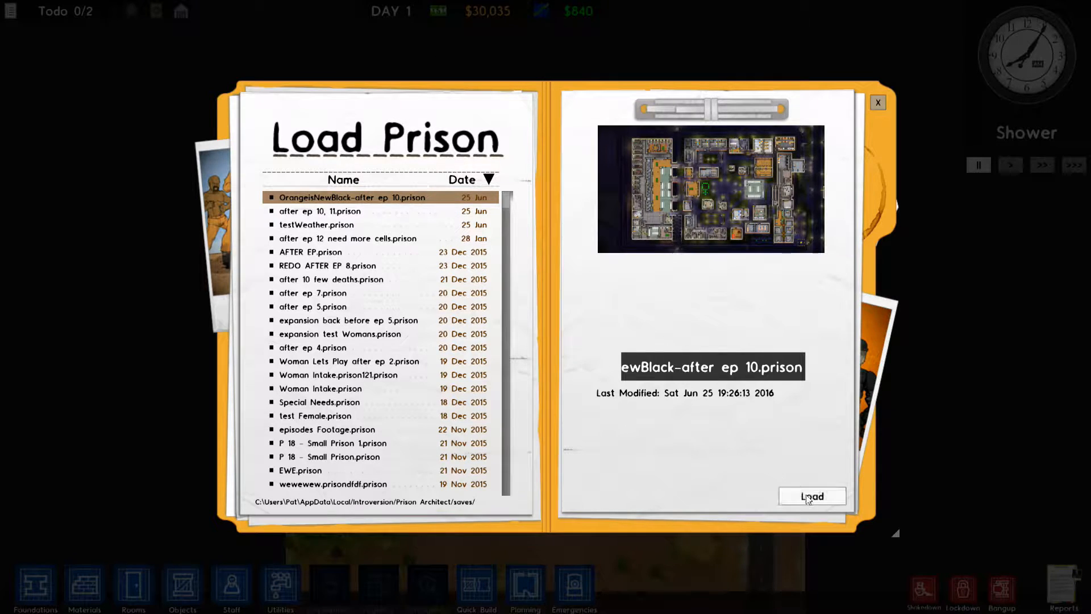
pyautogui.click(813, 496)
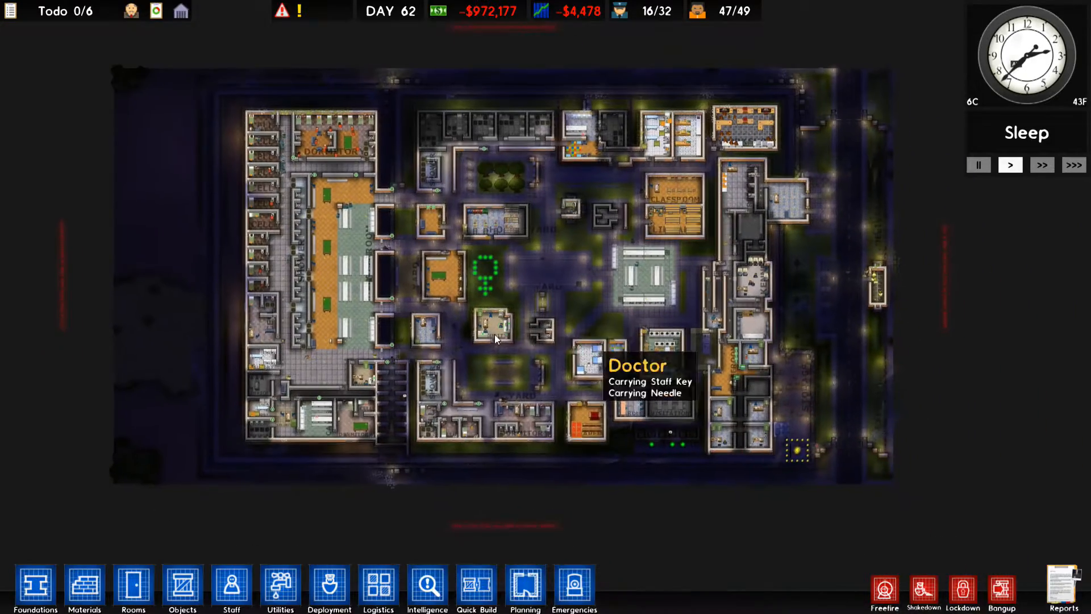
# Check Objects for the Radiator and Utilities for the Water Boiler and Hot Water Pipe
pyautogui.click(182, 588)
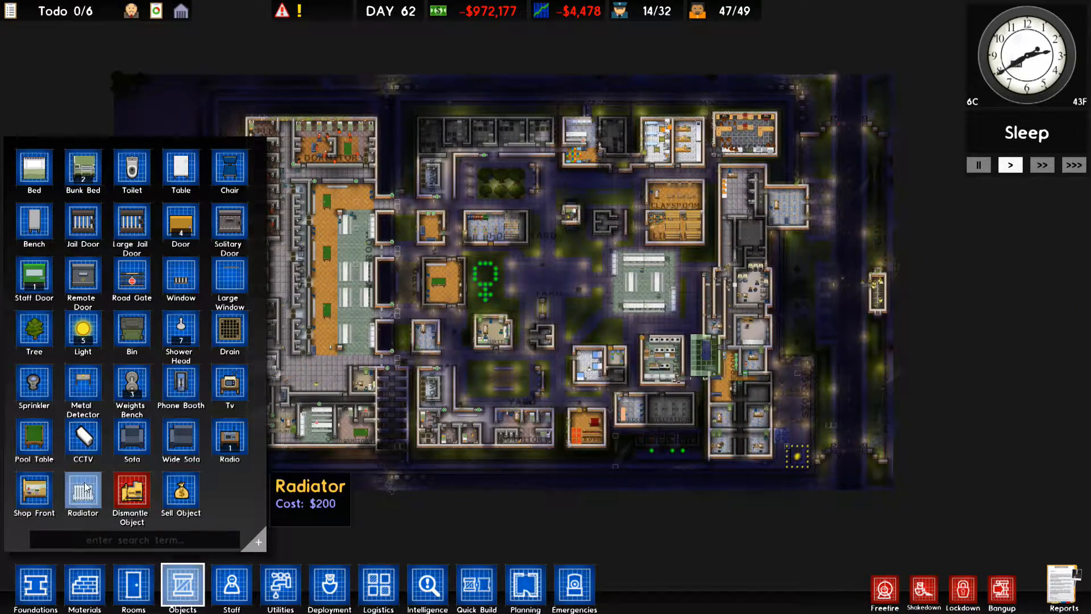
pyautogui.click(282, 588)
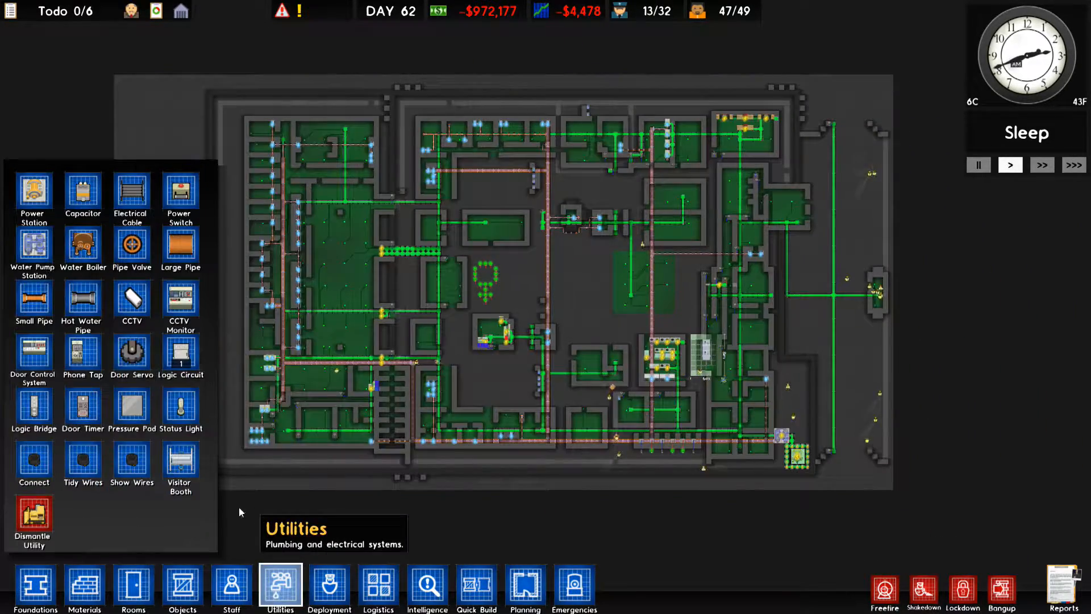
pyautogui.moveTo(86, 298)
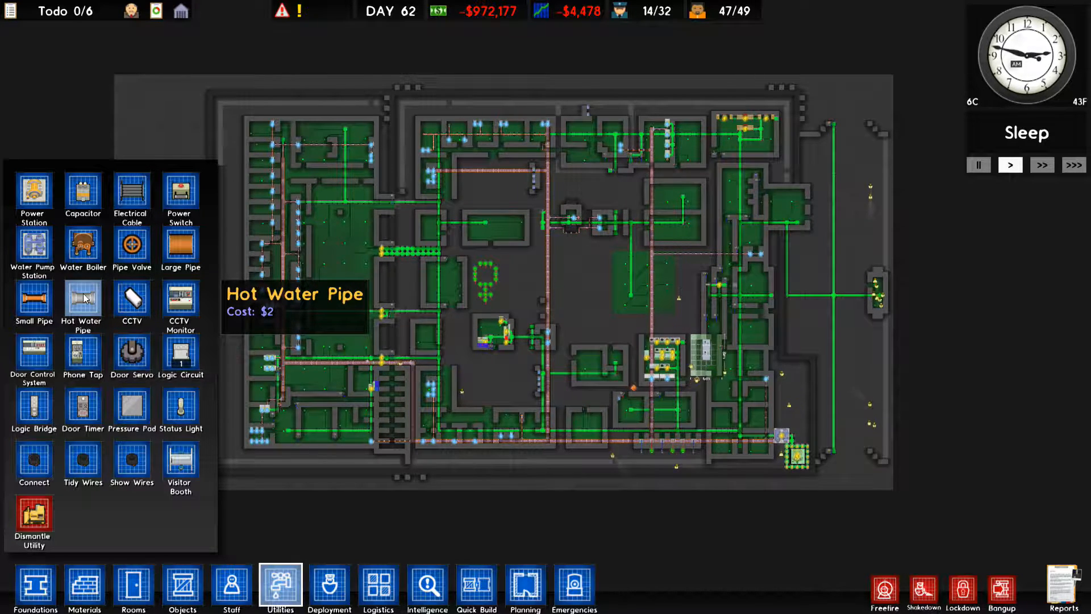
pyautogui.moveTo(181, 407)
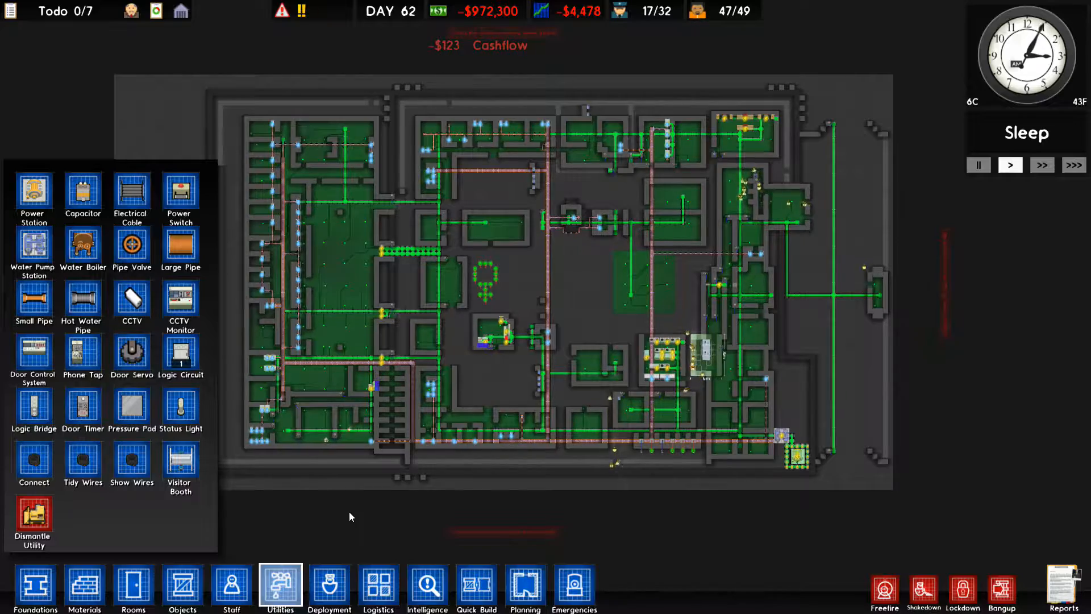
# Close the Utilities panel to return to the normal prison view
pyautogui.click(281, 589)
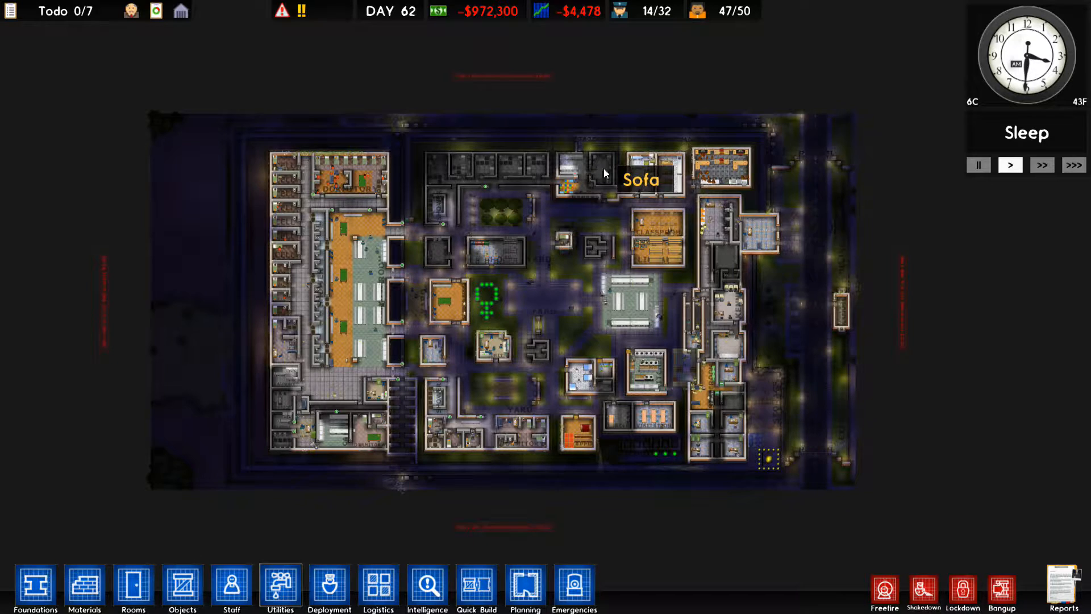
pyautogui.moveTo(687, 254)
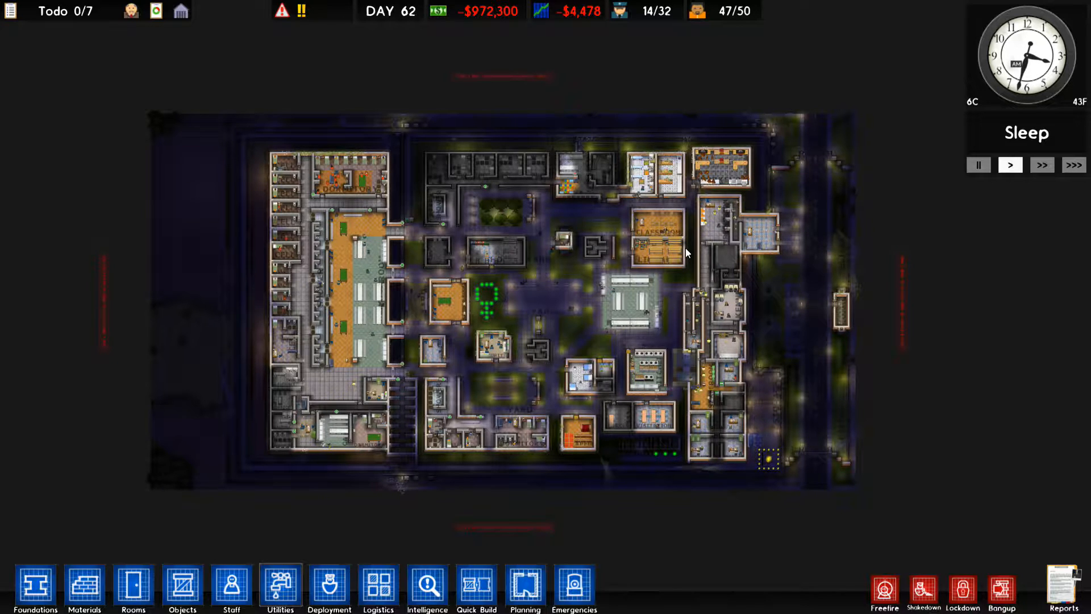